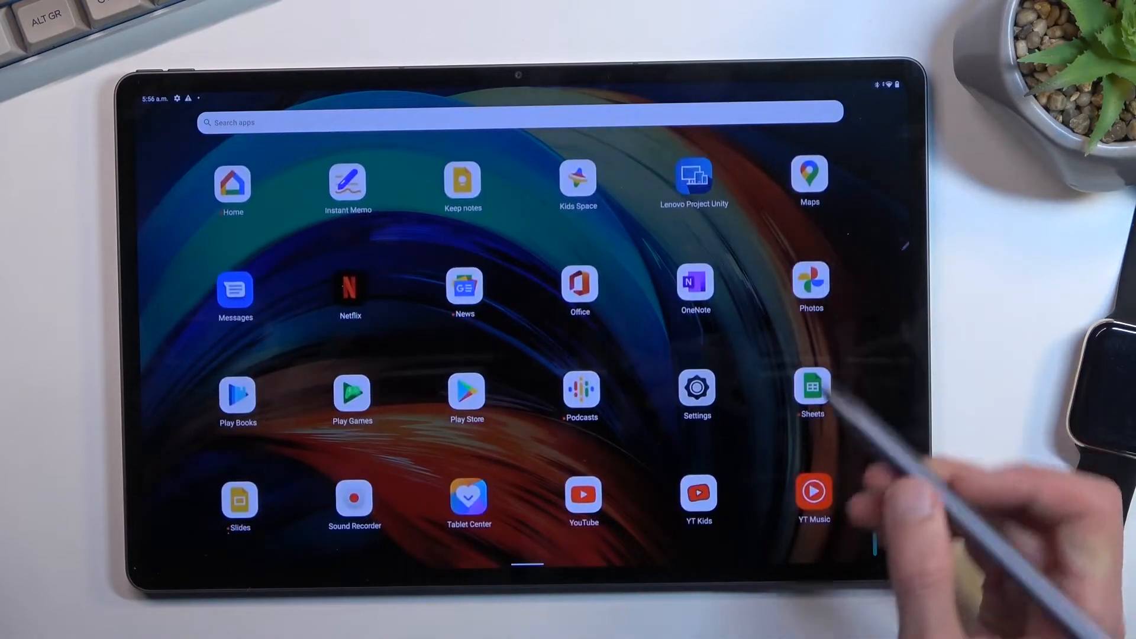
- Launch the Settings app from the home screen app grid
click(694, 385)
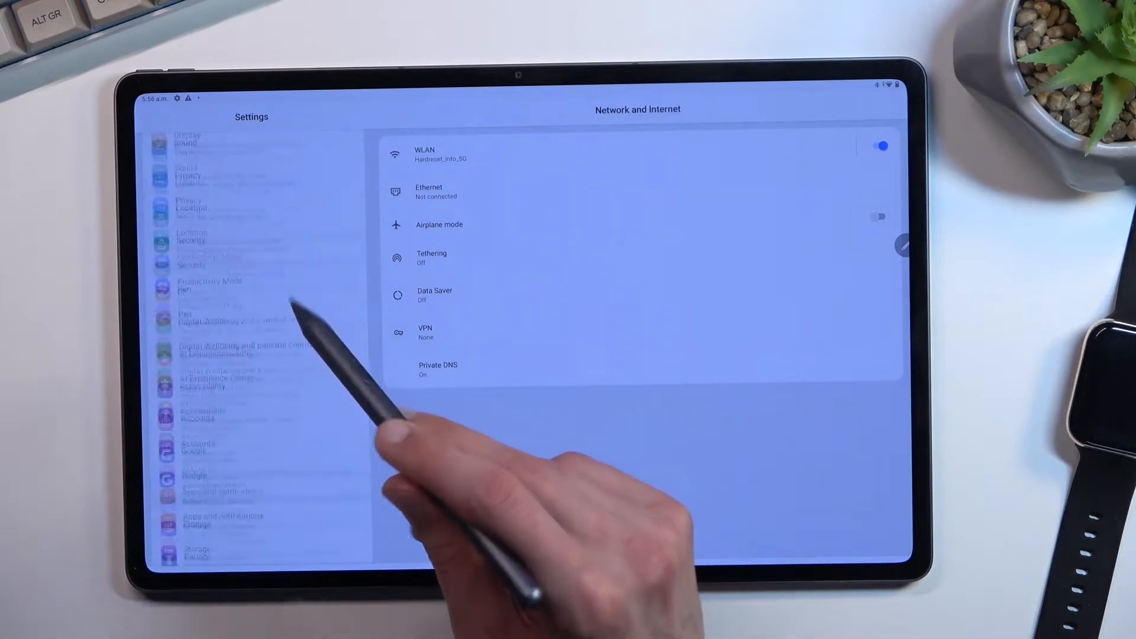
- Navigate to System > Reset options in Settings
scroll(down, 3)
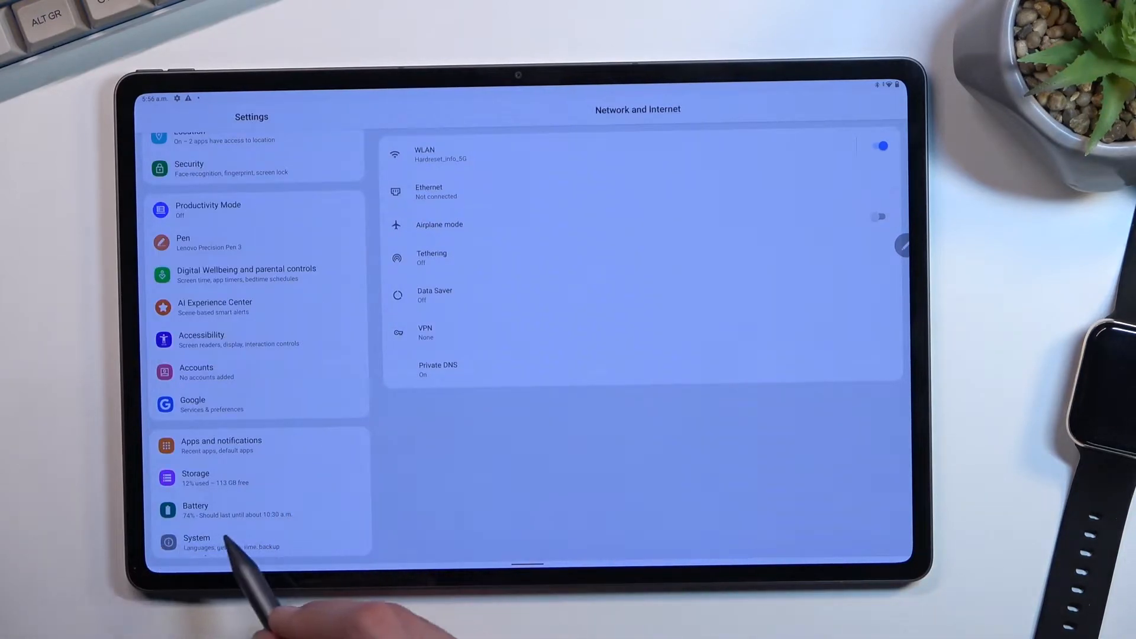
click(195, 542)
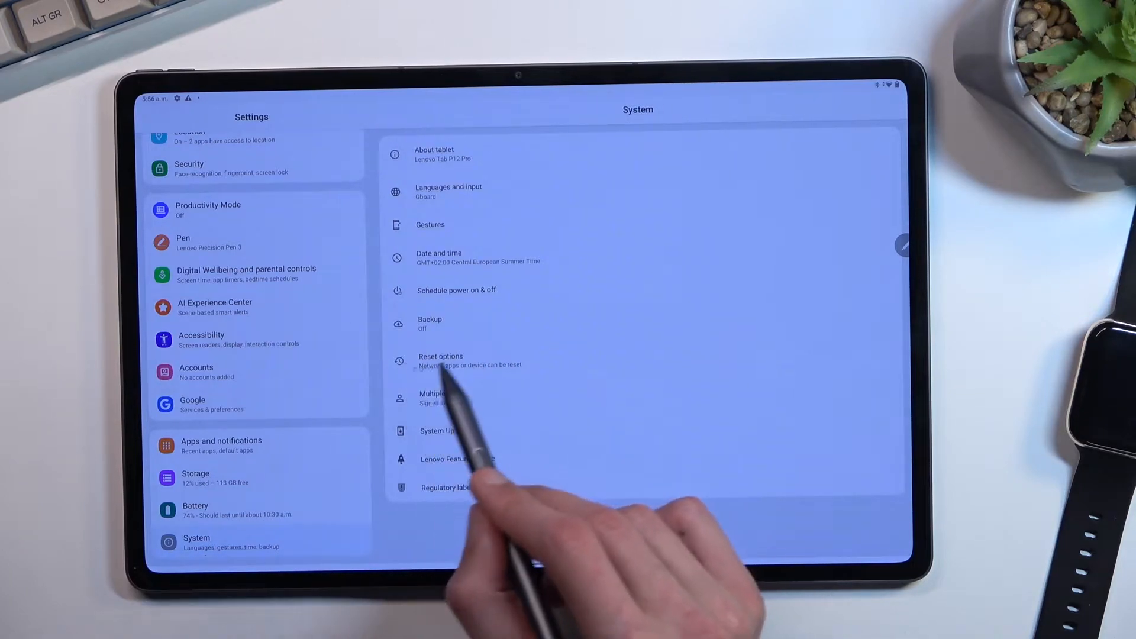
click(440, 360)
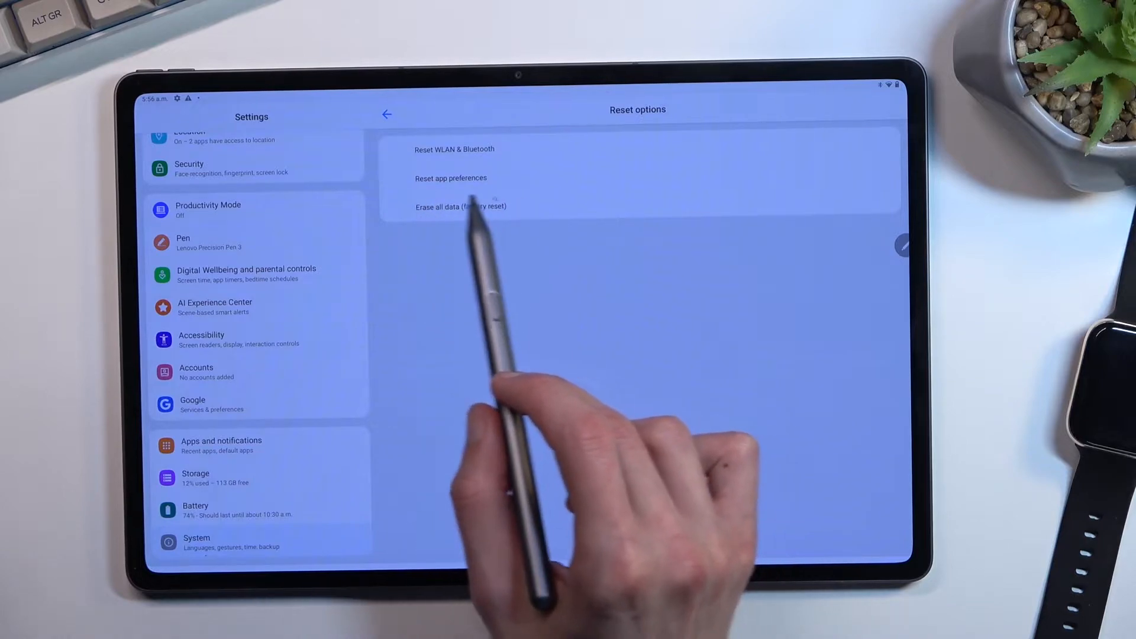
- Erase all data with a confirmed factory reset, restarting to the Lenovo boot screen
click(460, 206)
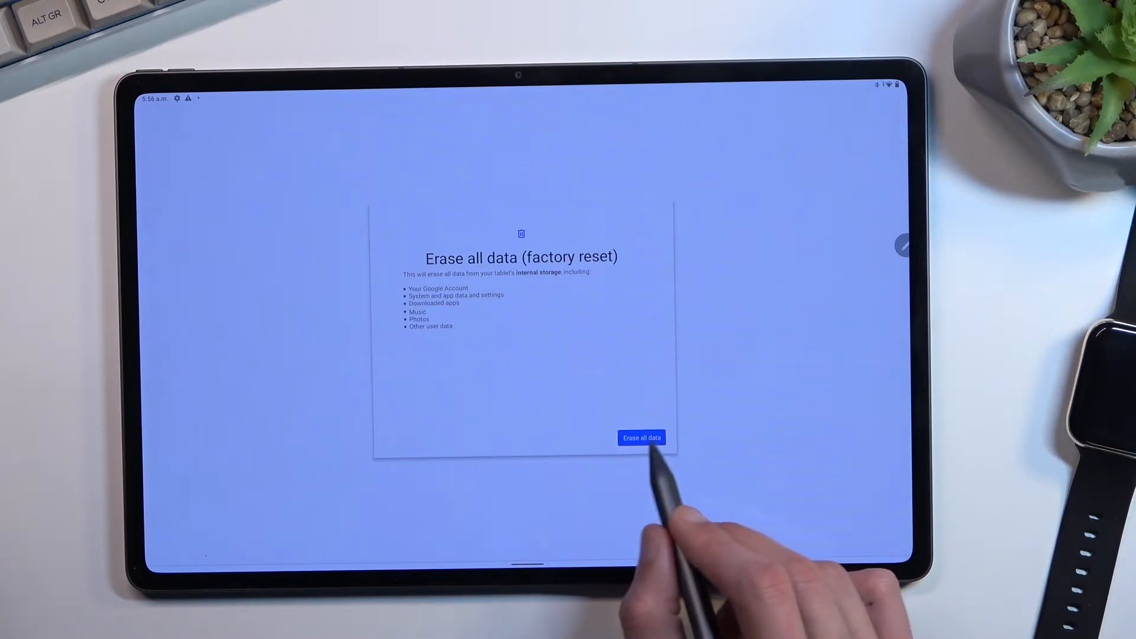
click(641, 438)
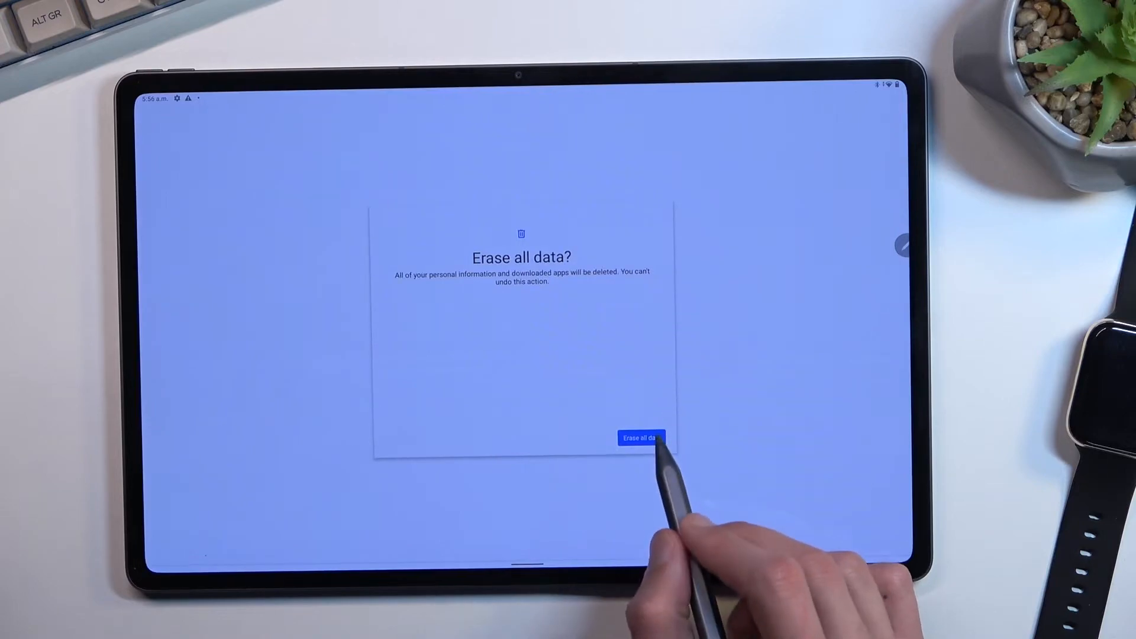
click(640, 437)
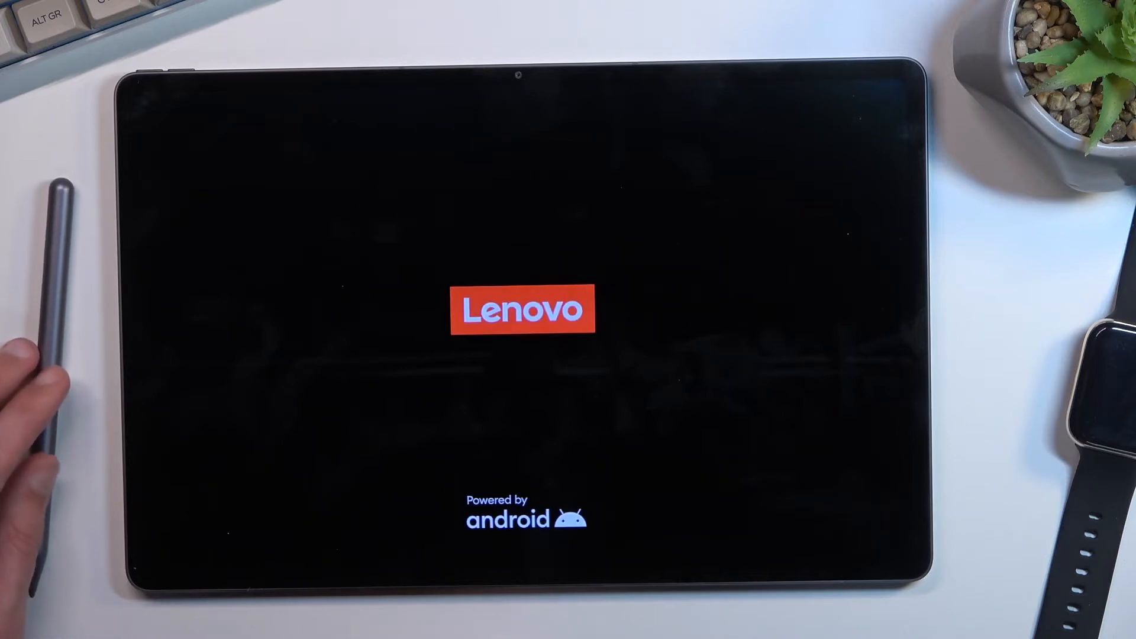